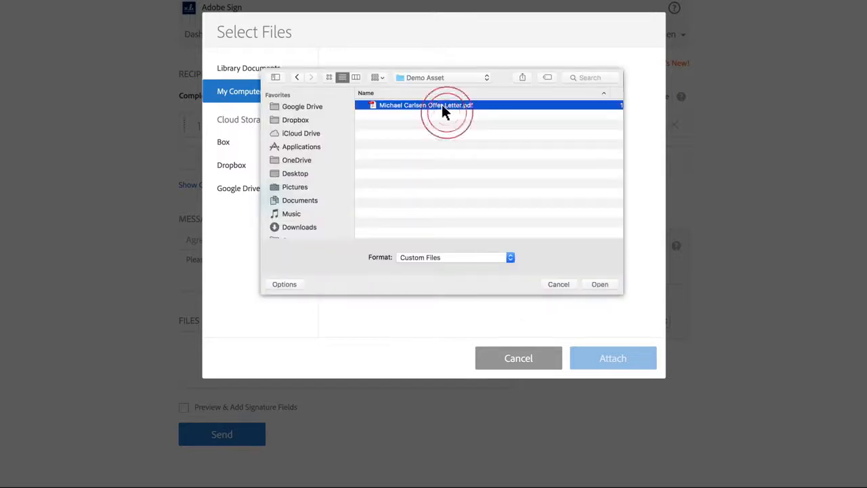
left_click(599, 284)
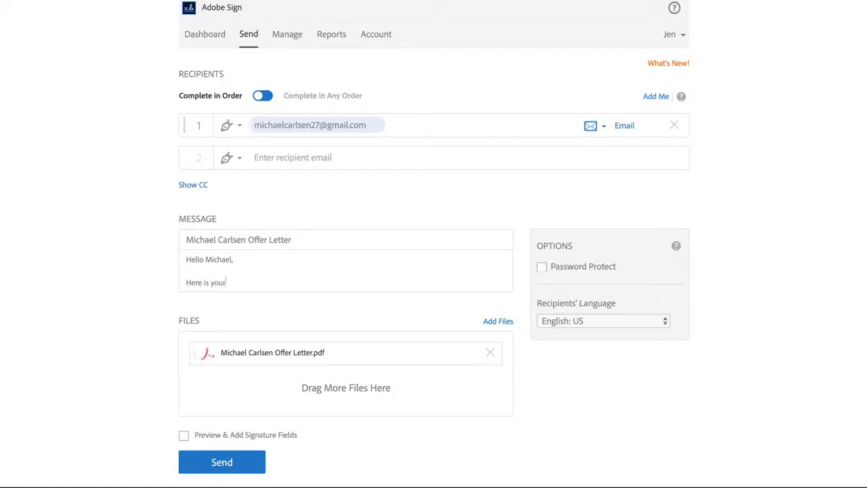
type("offer letter.")
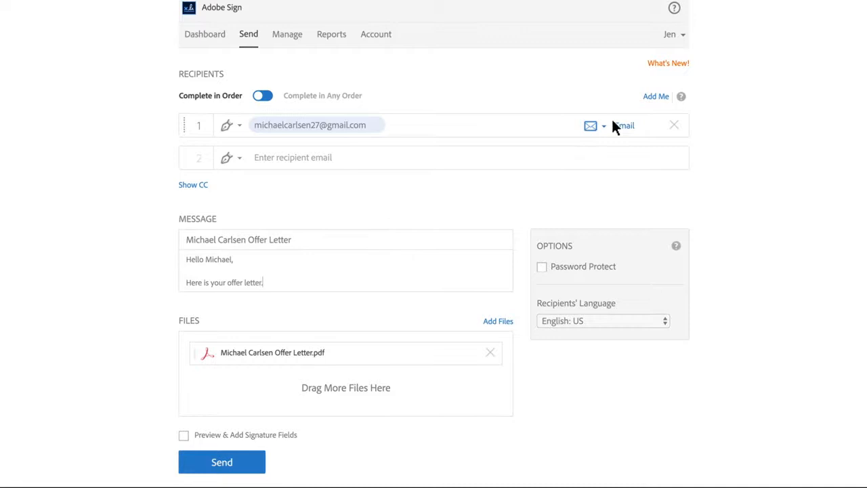
Switch recipient authentication to Password, entering and confirming a five-character password.
left_click(542, 266)
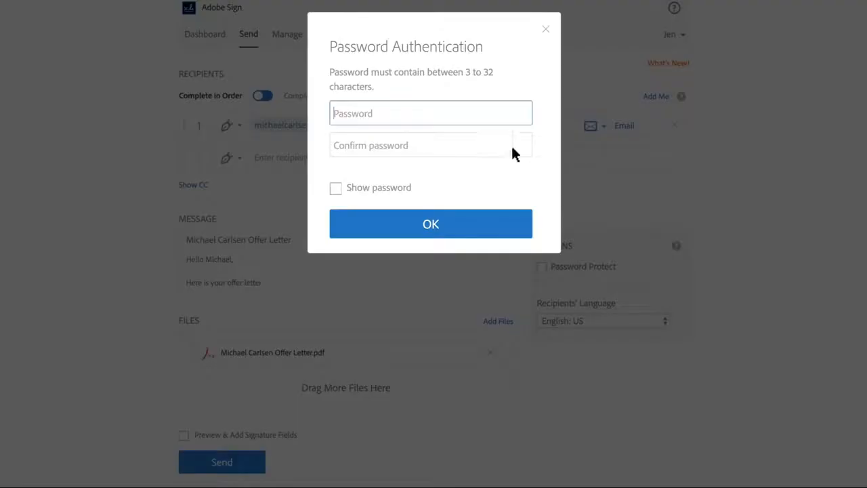
type("•••••")
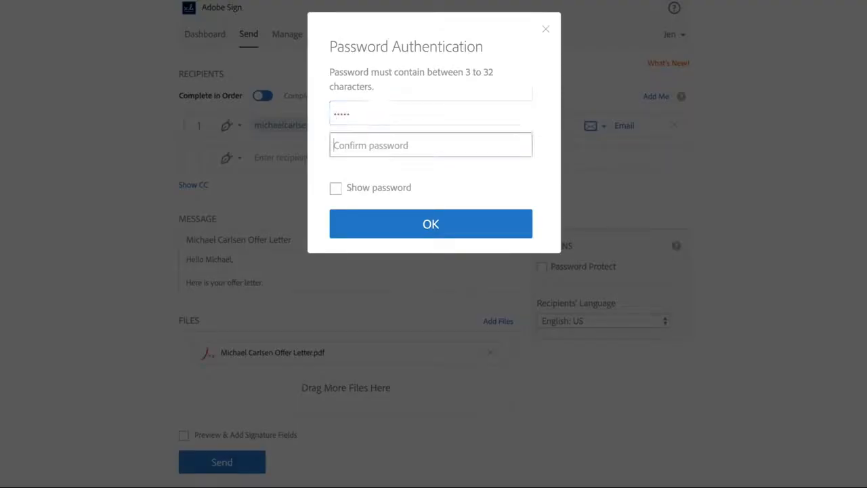
type("•••••")
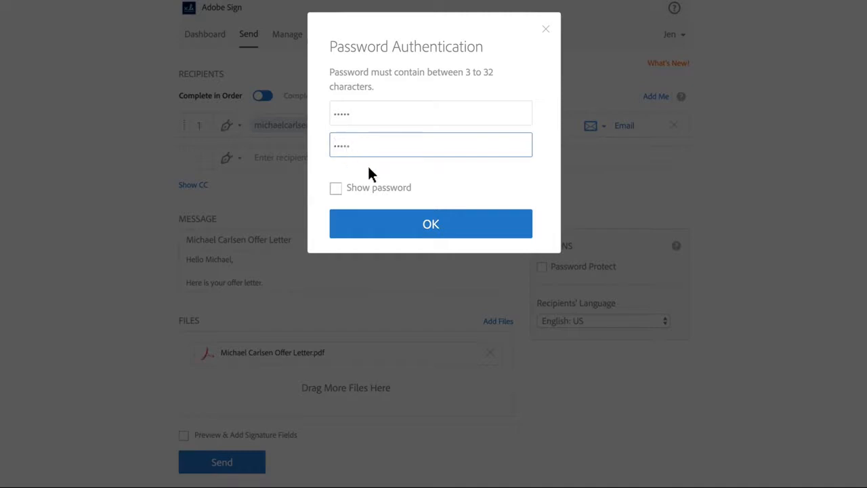
left_click(431, 224)
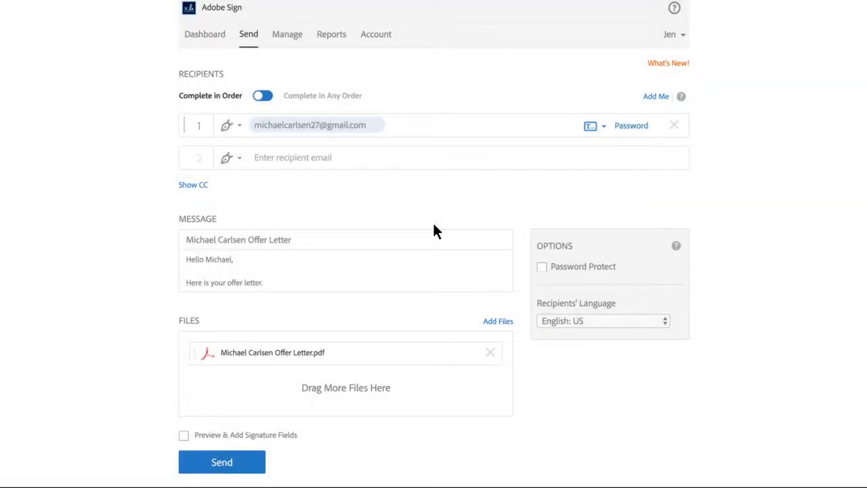
Place a signature field below the acknowledgement line and a 'Start Dat' text field for Anyone.
left_click(183, 435)
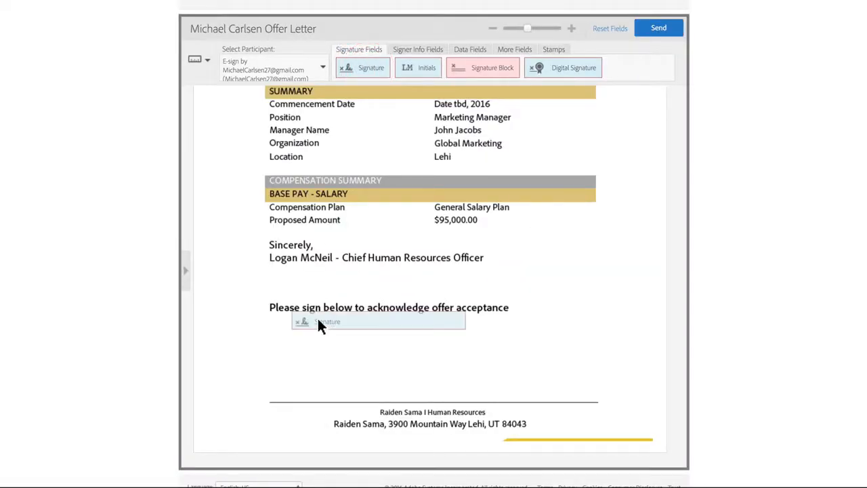
left_click(470, 48)
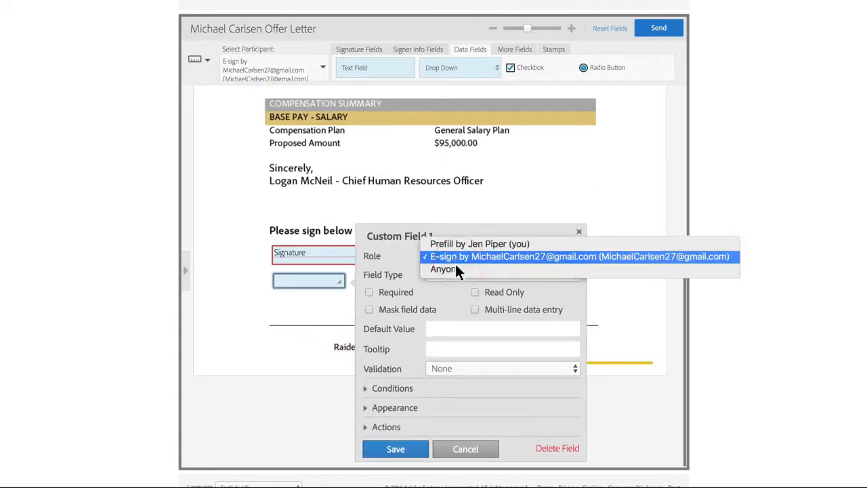
left_click(443, 269)
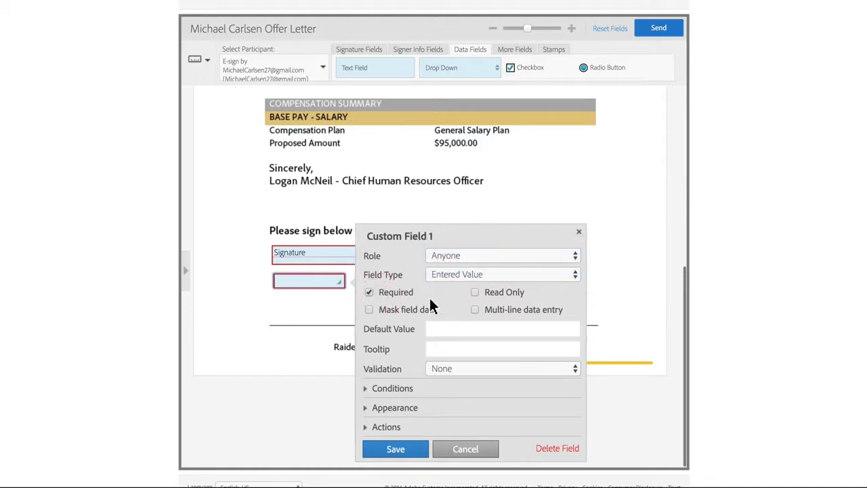
type("Start Dat")
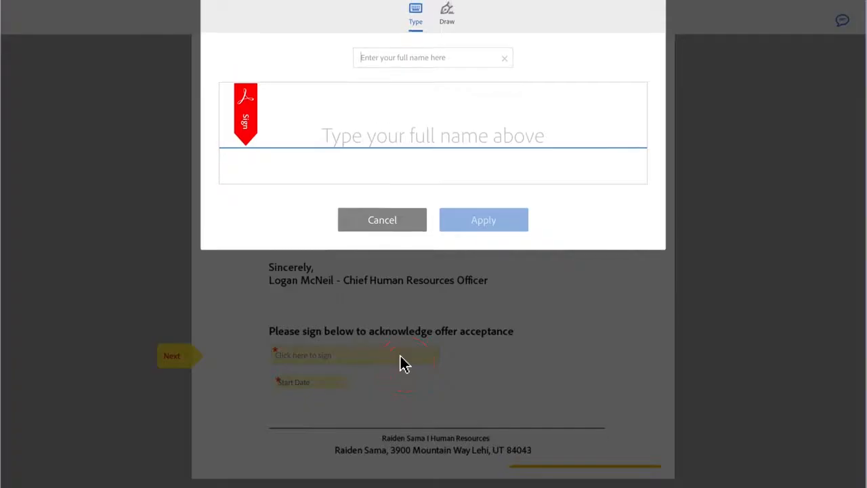
type("Michael Carlse")
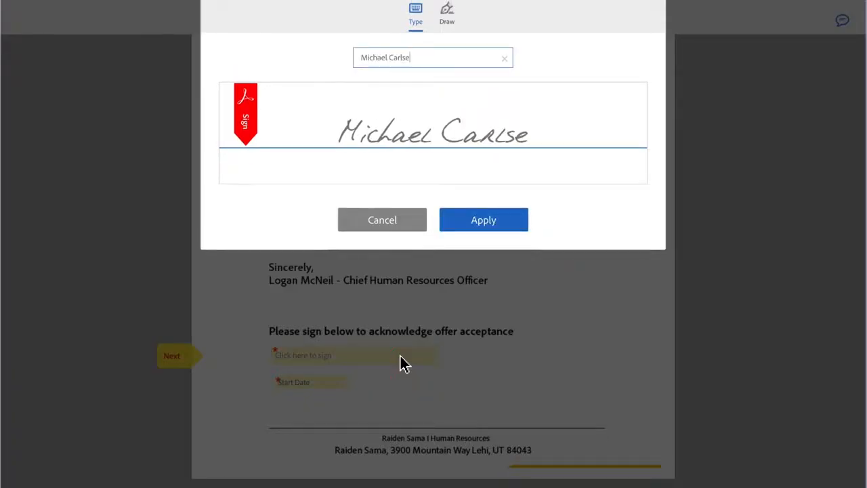
left_click(483, 219)
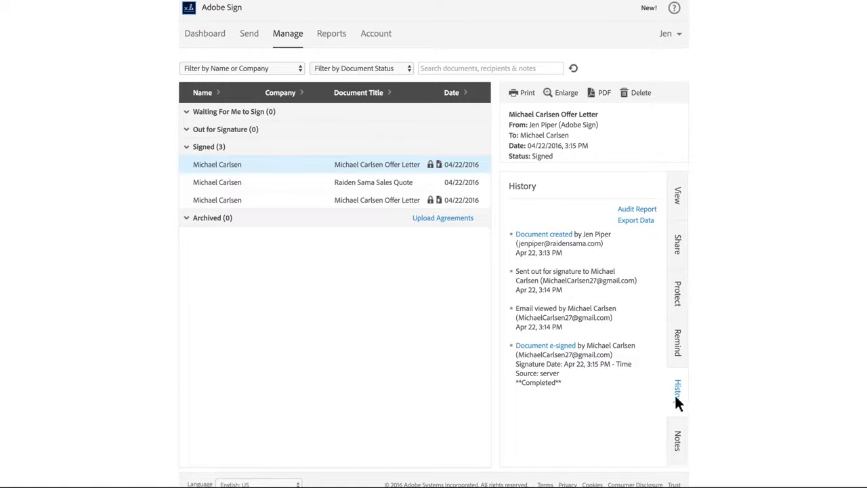
Open the Audit Report from the signed agreement's History tab.
left_click(637, 209)
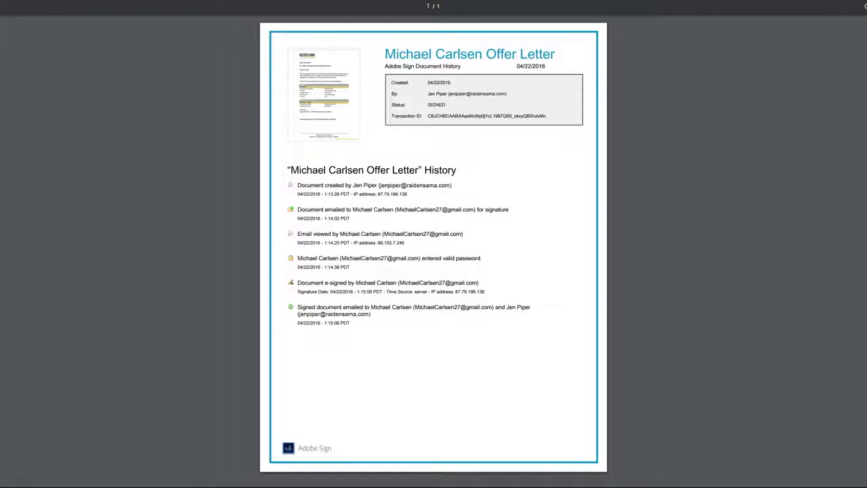